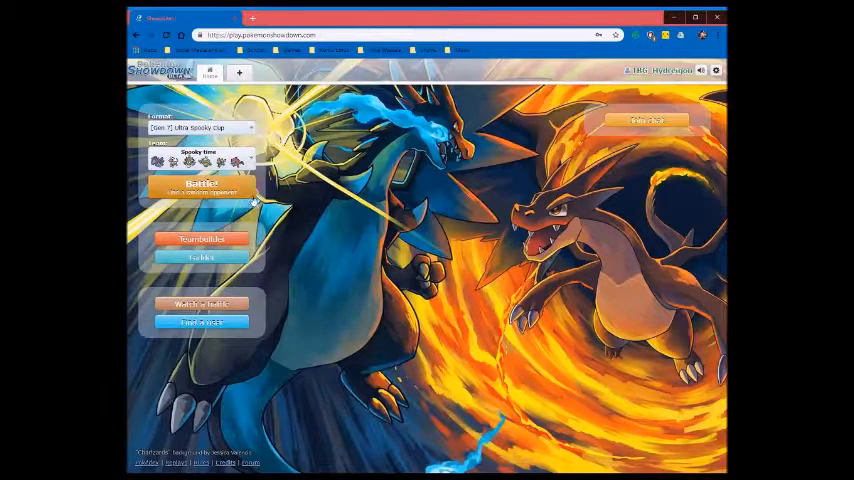
# Queue for an Ultra Spooky Cup ladder battle with the Spooky time team
pyautogui.click(201, 188)
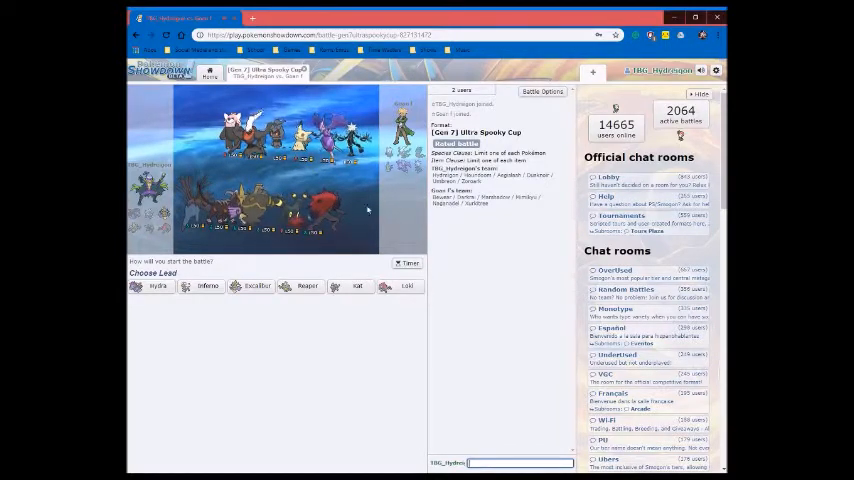
pyautogui.moveTo(405, 286)
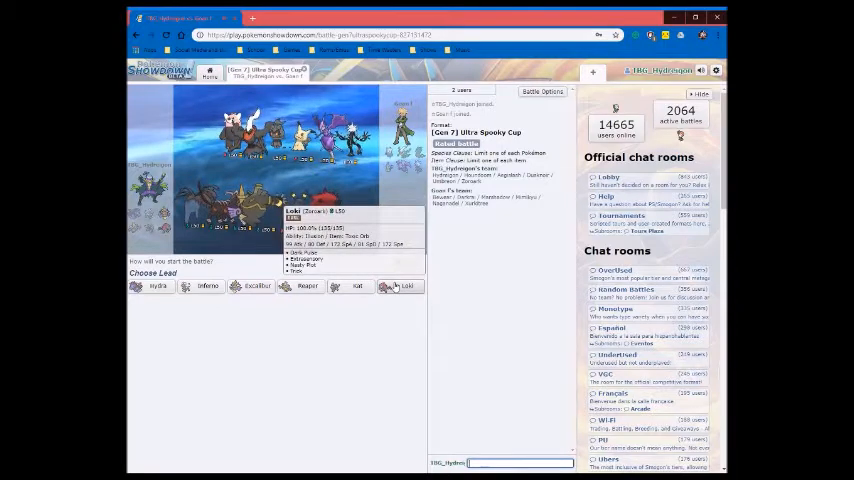
pyautogui.moveTo(378, 316)
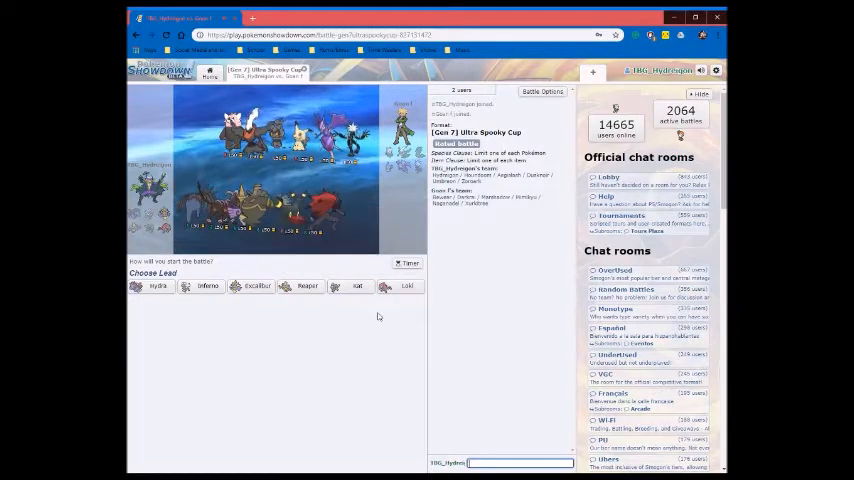
pyautogui.moveTo(406, 286)
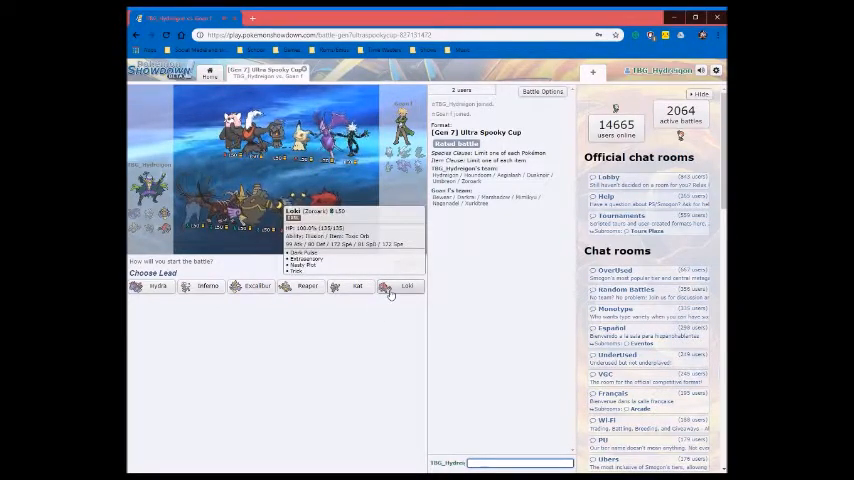
# Set the team order with Loki leading and Hydra in slot 3
pyautogui.click(406, 286)
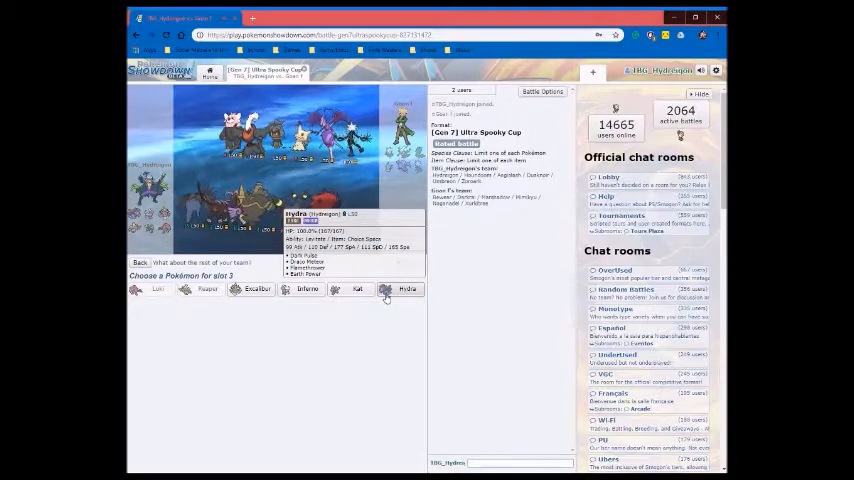
pyautogui.click(406, 289)
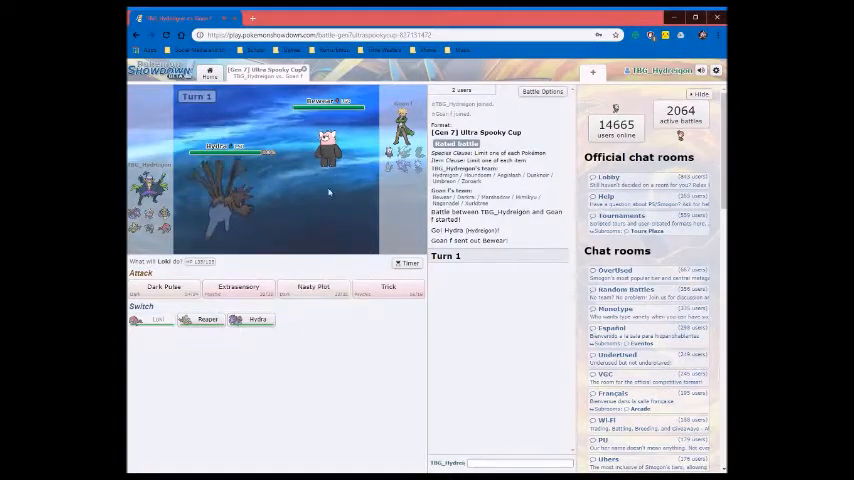
# Attack with Loki's Extrasensory, then bring in Reaper to knock out Bewear with Power-Up Punch
pyautogui.click(238, 289)
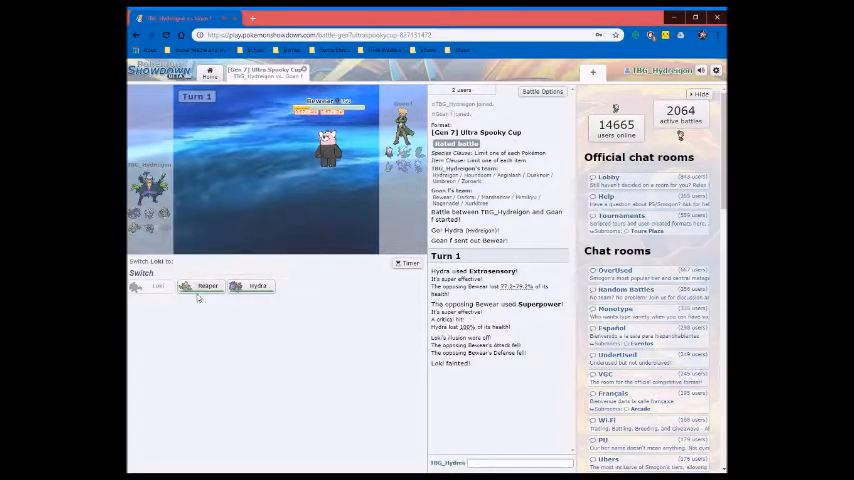
pyautogui.moveTo(207, 286)
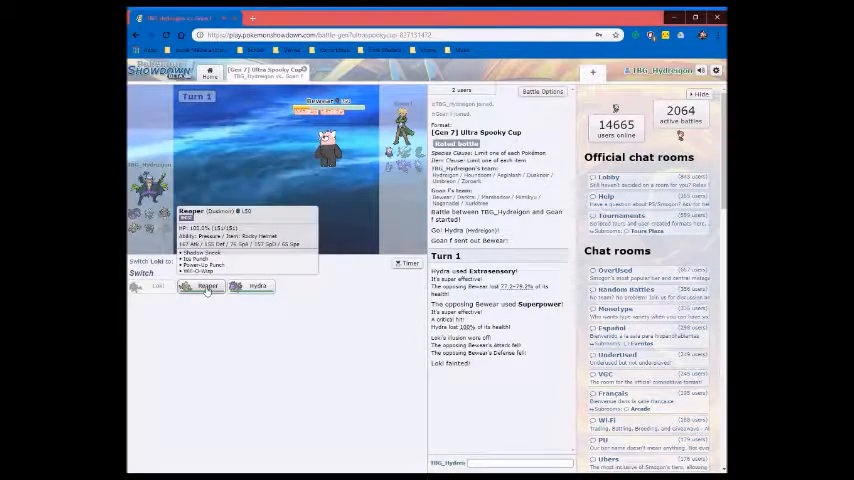
pyautogui.click(207, 287)
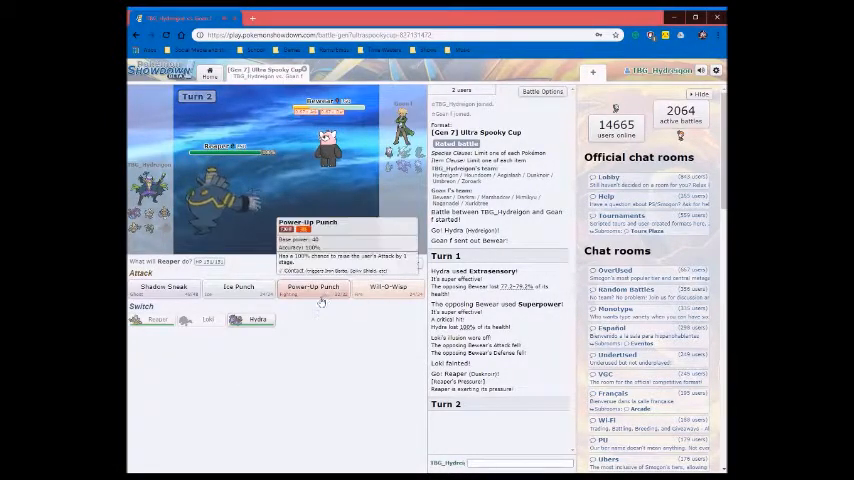
pyautogui.click(313, 290)
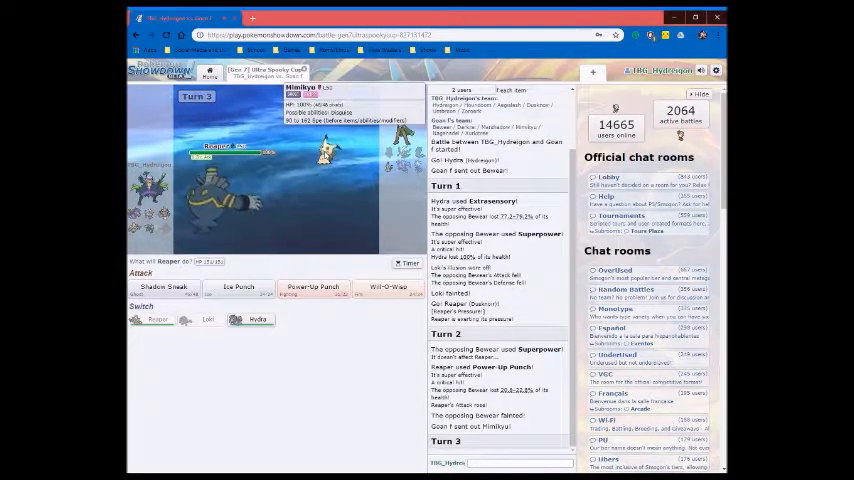
pyautogui.moveTo(387, 289)
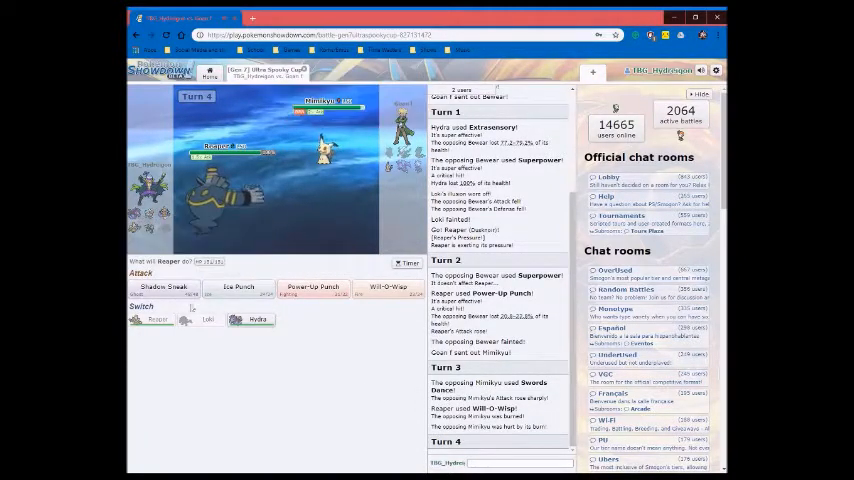
pyautogui.moveTo(162, 287)
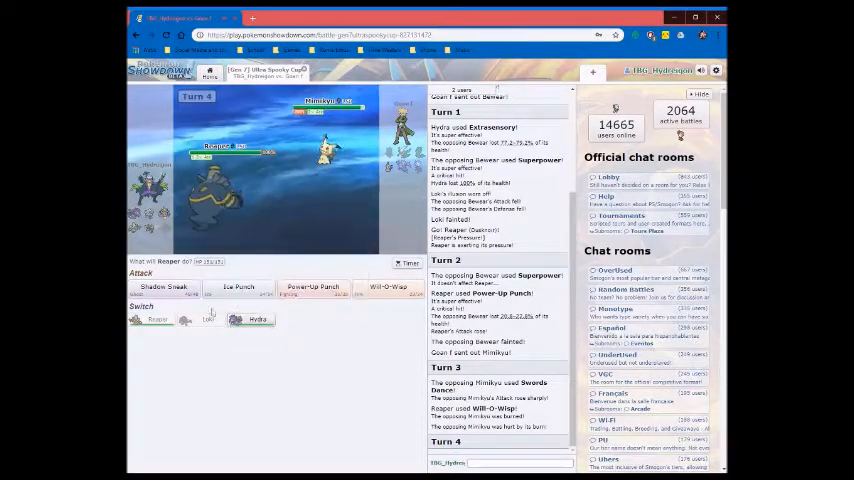
pyautogui.moveTo(163, 287)
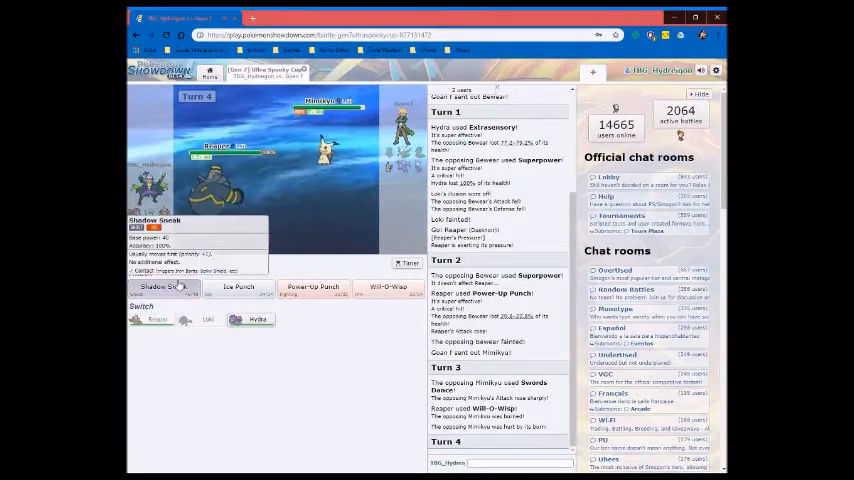
# Use Reaper's Shadow Sneak and Will-O-Wisp, then Hydra's Flamethrower against Marshadow
pyautogui.click(158, 287)
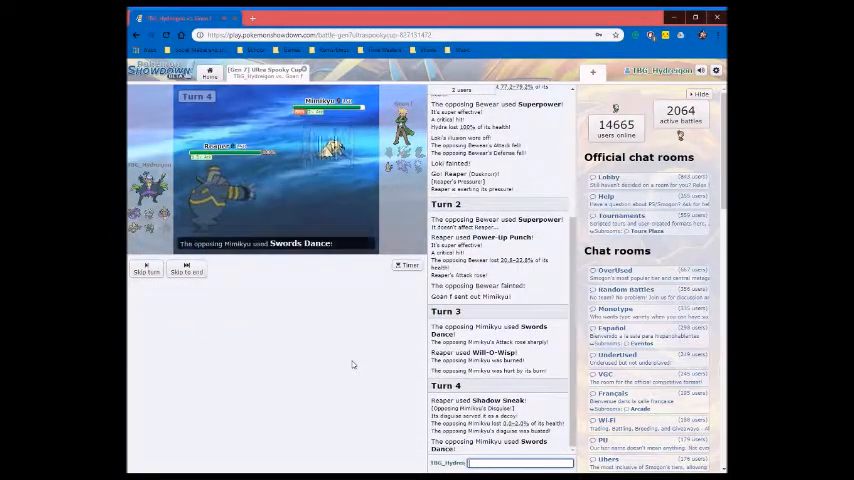
pyautogui.moveTo(328, 167)
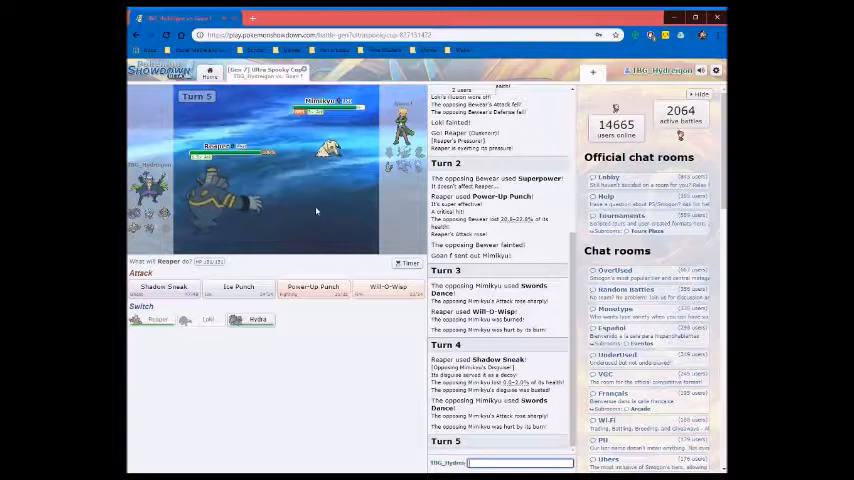
pyautogui.moveTo(257, 320)
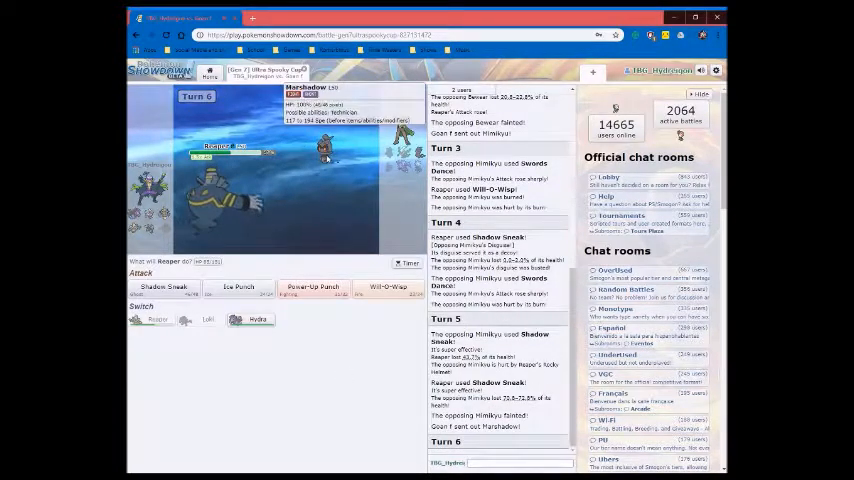
pyautogui.moveTo(386, 287)
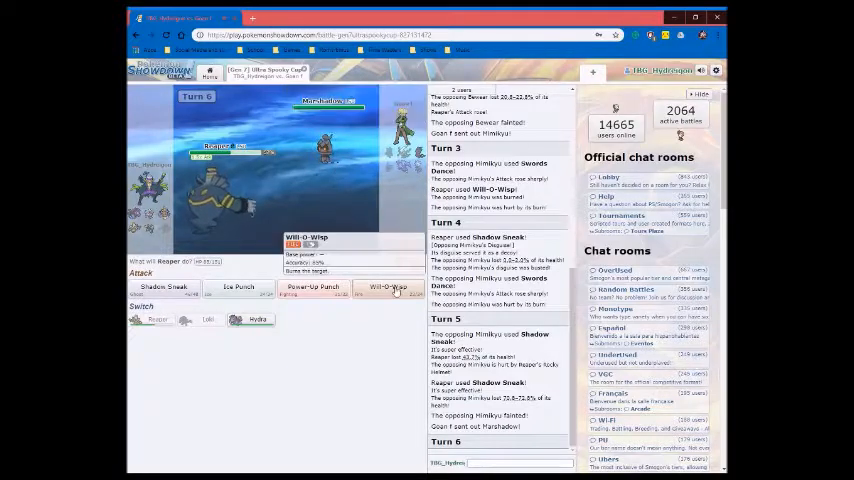
pyautogui.click(387, 288)
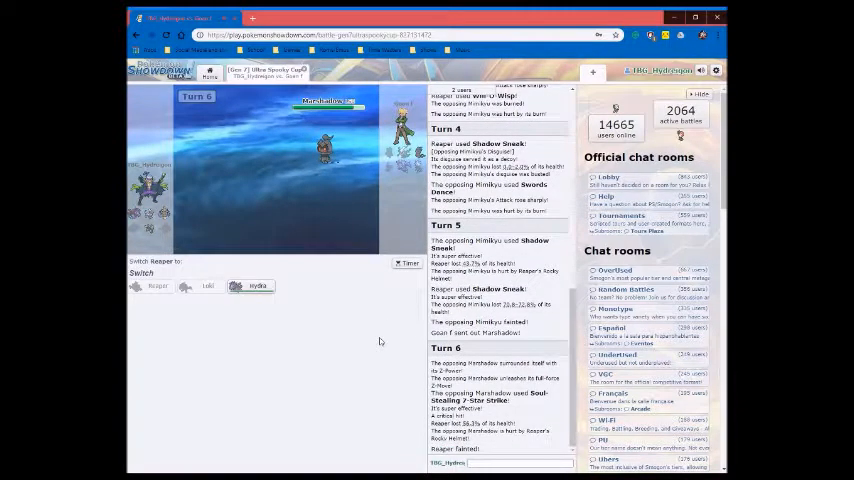
pyautogui.click(256, 286)
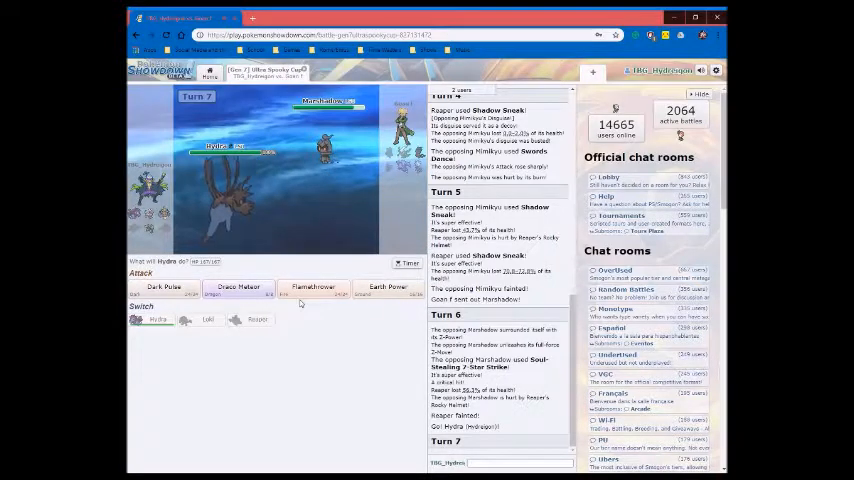
pyautogui.moveTo(312, 287)
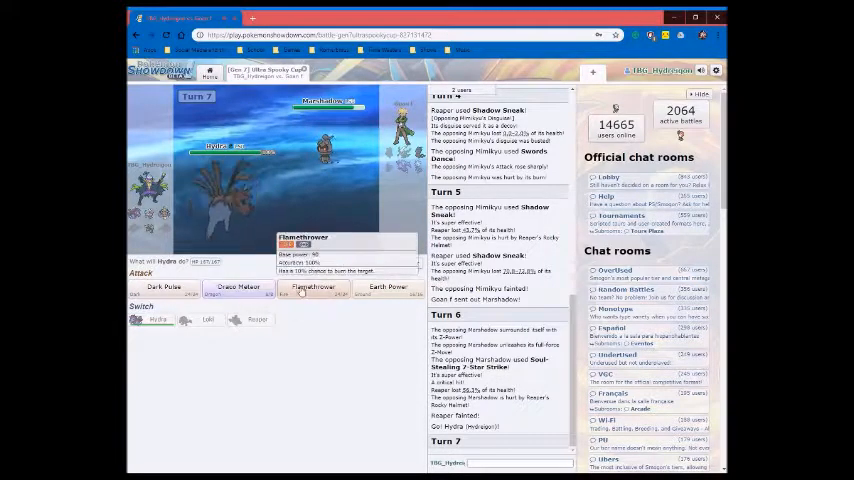
pyautogui.click(313, 287)
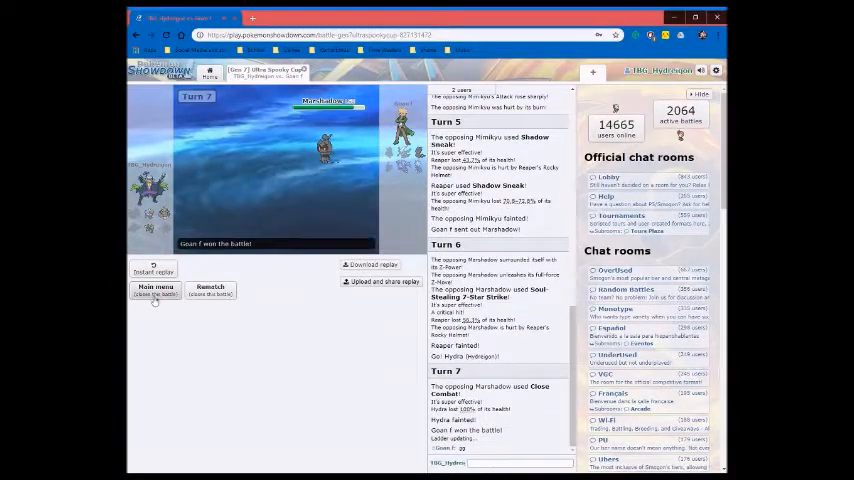
# Close the lost battle and queue for another Ultra Spooky Cup ladder match
pyautogui.click(155, 290)
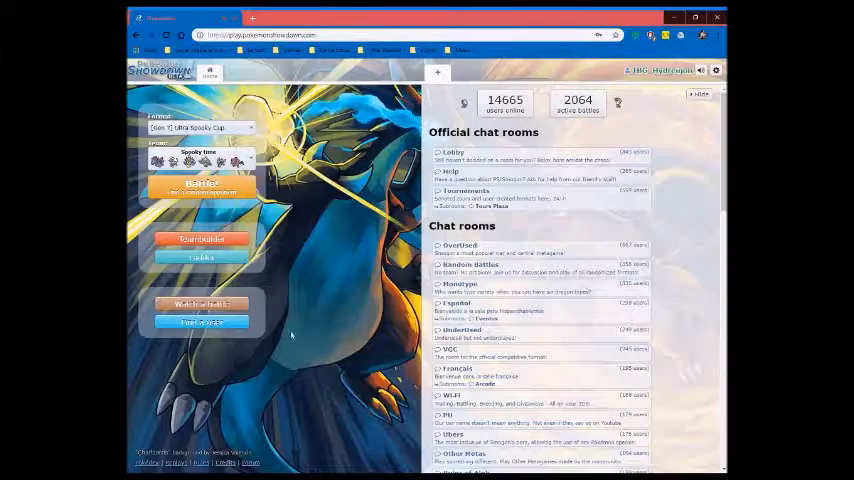
pyautogui.click(201, 185)
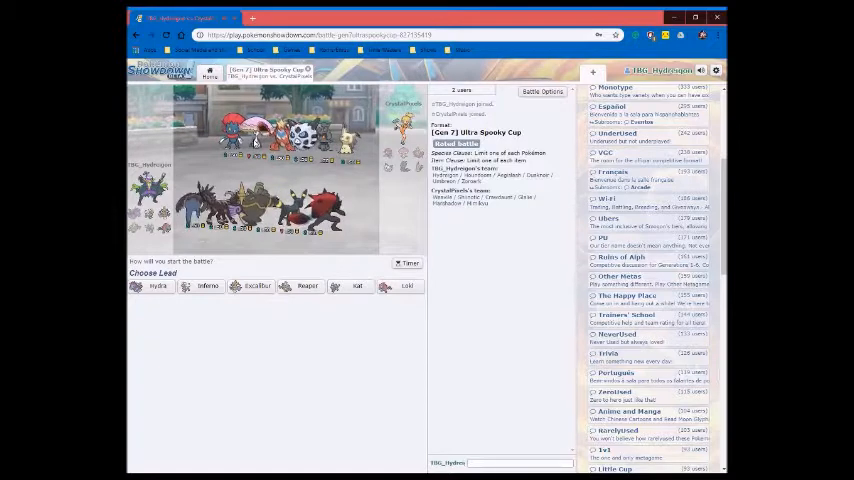
pyautogui.moveTo(207, 286)
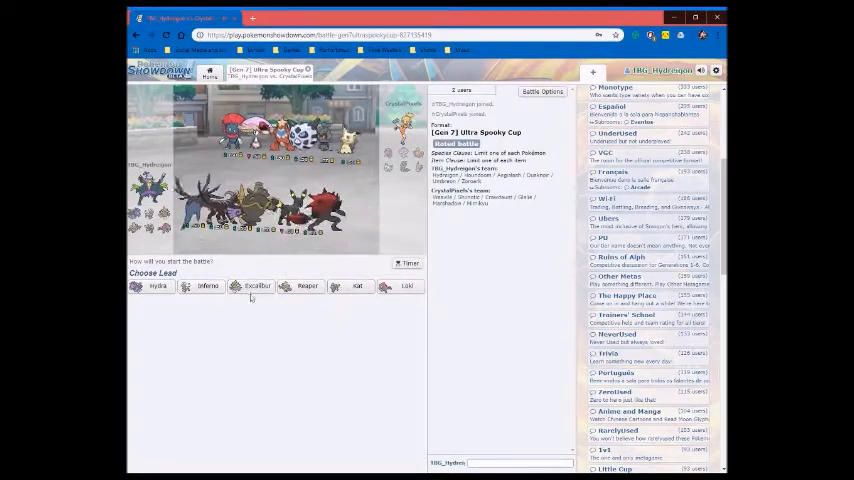
# Set the team order with Excalibur leading, Reaper second, and a third Pokémon
pyautogui.click(156, 286)
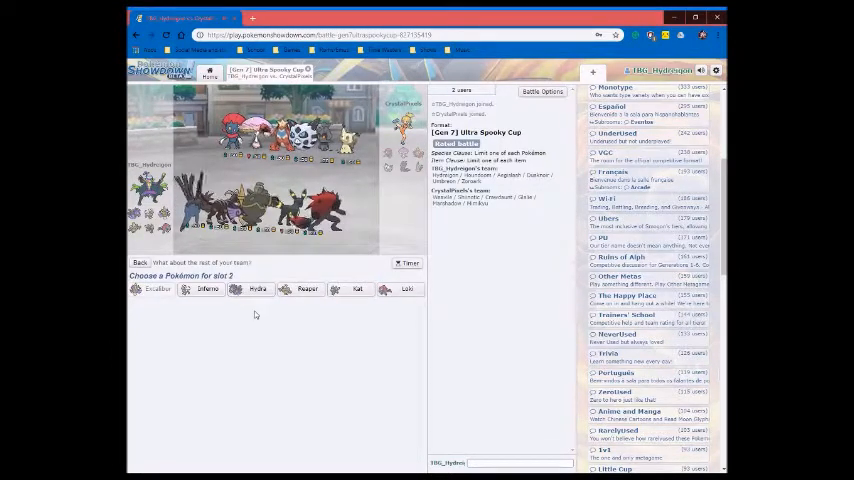
pyautogui.moveTo(307, 289)
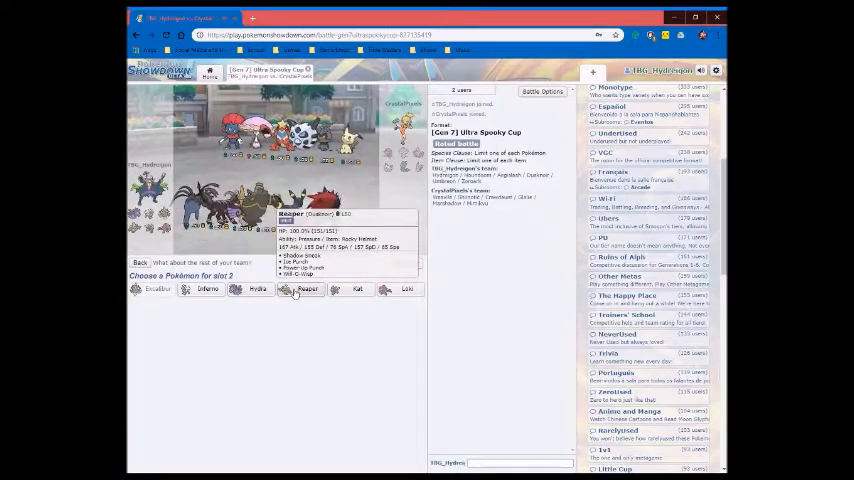
pyautogui.click(307, 289)
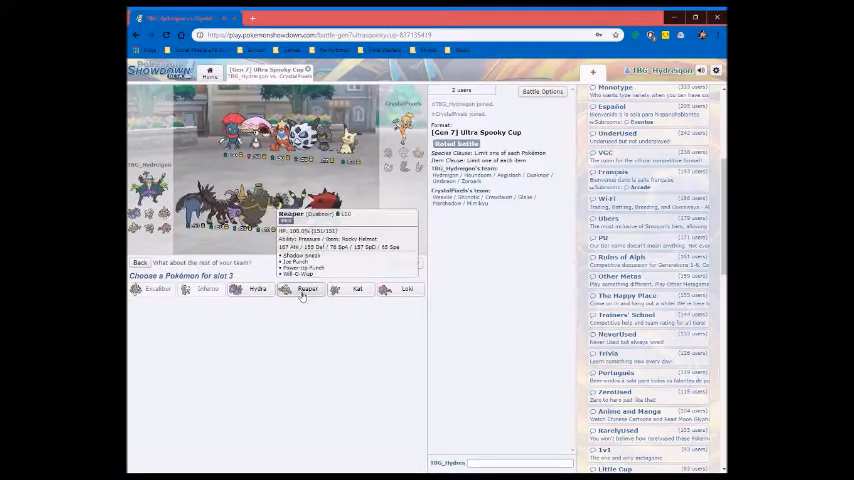
pyautogui.click(157, 289)
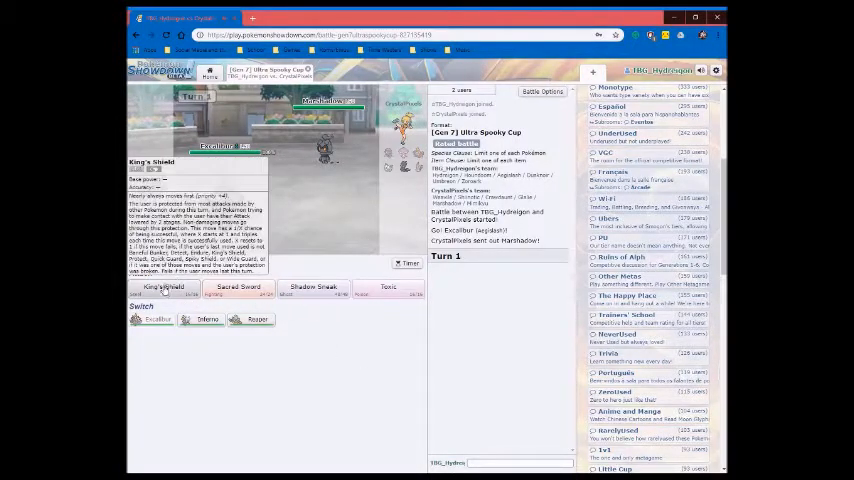
# Use Excalibur's King's Shield and Toxic, Reaper's Will-O-Wisp, then Inferno's Sludge Bomb
pyautogui.click(159, 290)
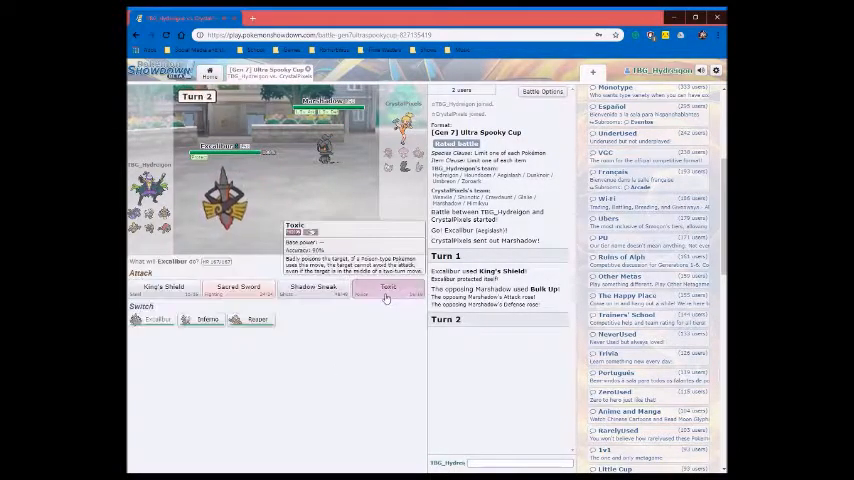
pyautogui.click(387, 290)
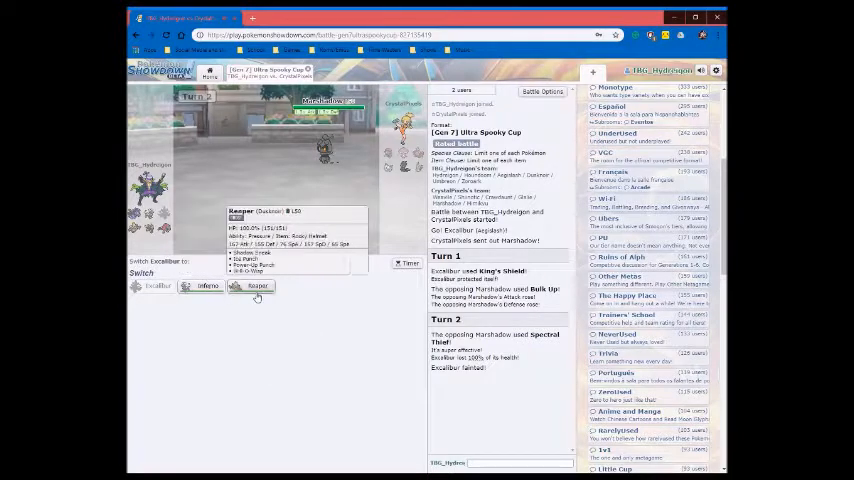
pyautogui.click(256, 287)
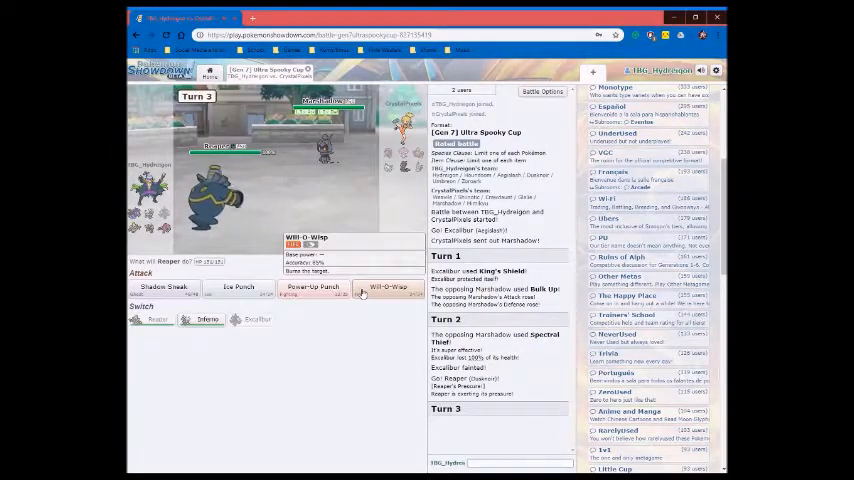
pyautogui.click(388, 288)
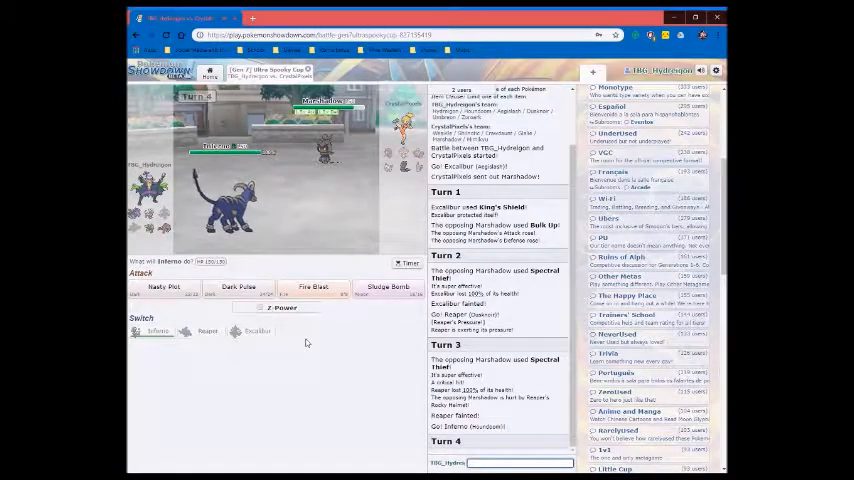
pyautogui.moveTo(238, 287)
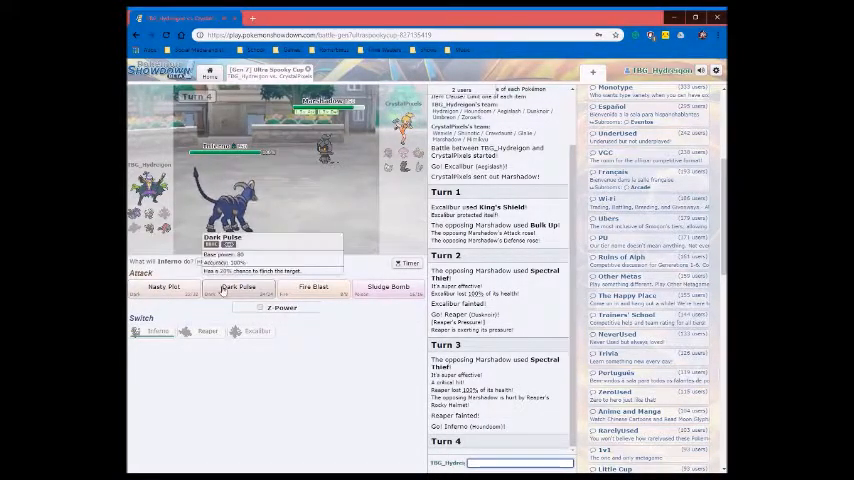
pyautogui.moveTo(388, 287)
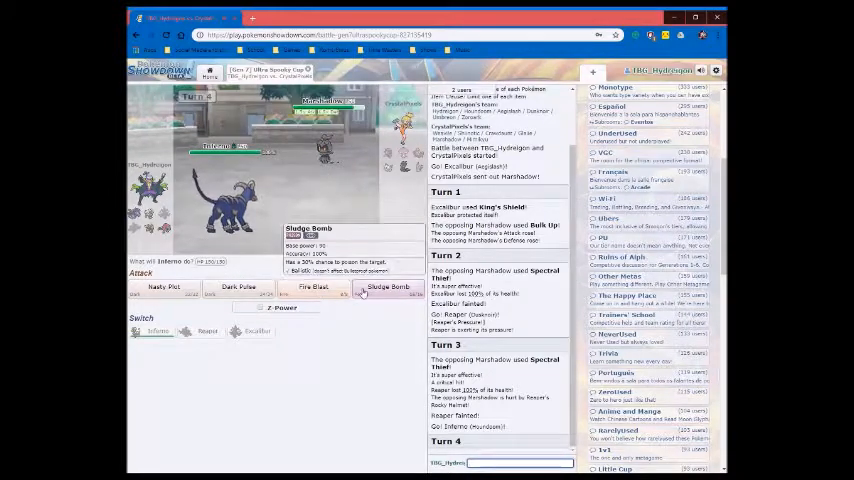
pyautogui.click(282, 307)
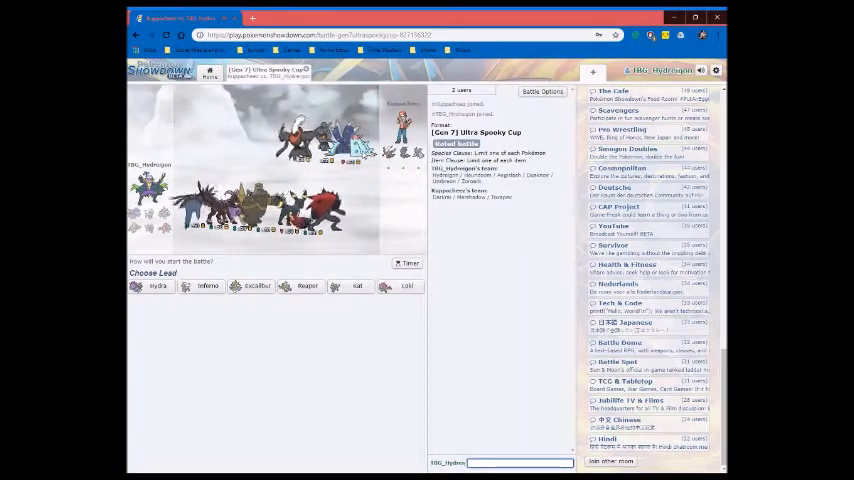
pyautogui.moveTo(356, 286)
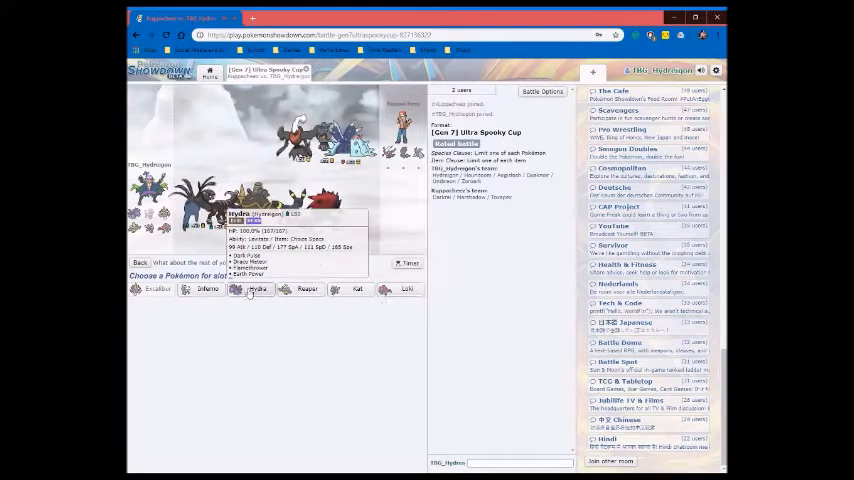
# Choose the second team slot behind Excalibur in the new battle's preview
pyautogui.click(249, 289)
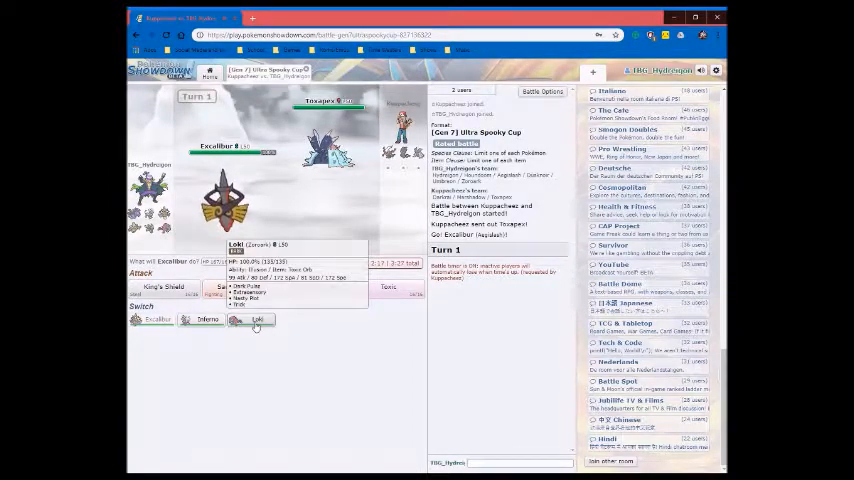
# Switch to Loki, use Nasty Plot, then Extrasensory to knock out Toxapex
pyautogui.click(251, 319)
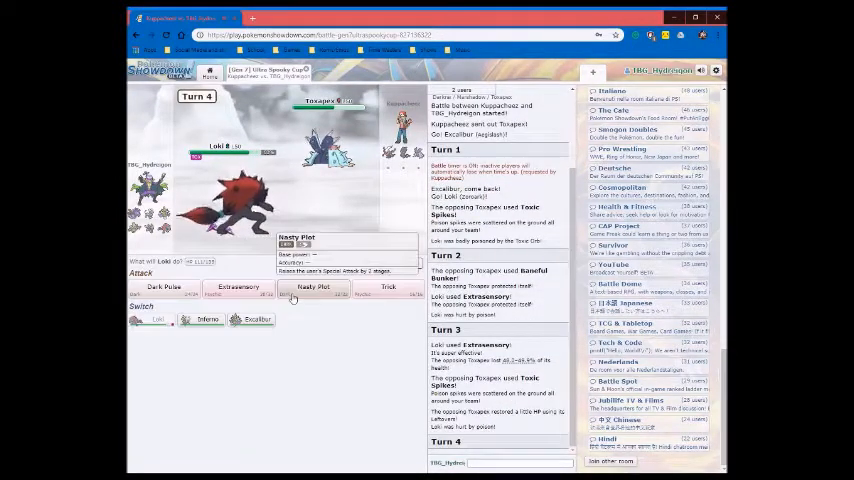
pyautogui.click(313, 290)
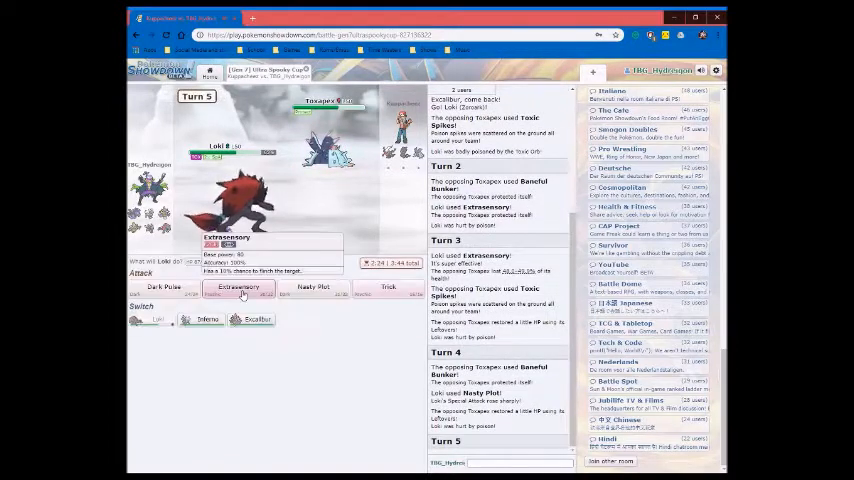
pyautogui.click(237, 288)
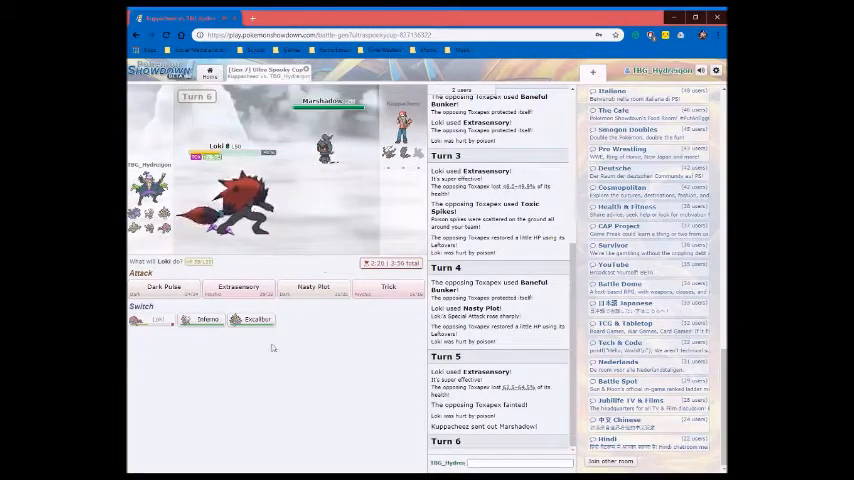
pyautogui.moveTo(388, 290)
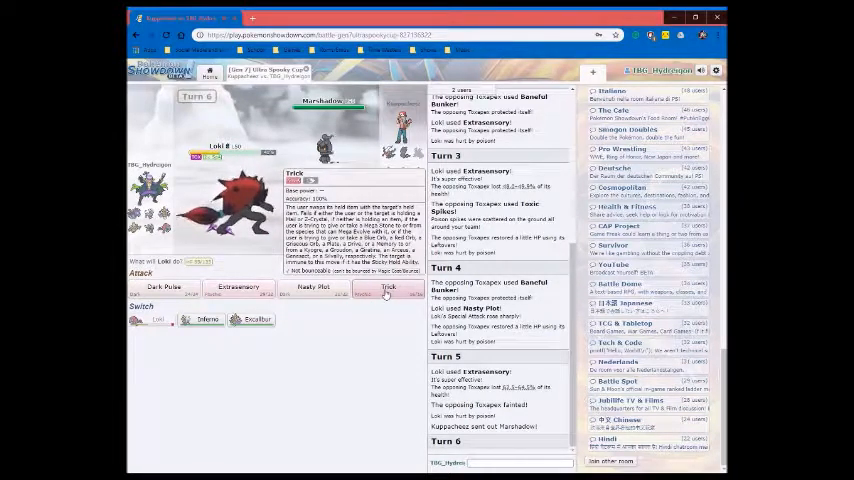
# Use Loki's Trick to give Marshadow the Toxic Orb
pyautogui.click(388, 290)
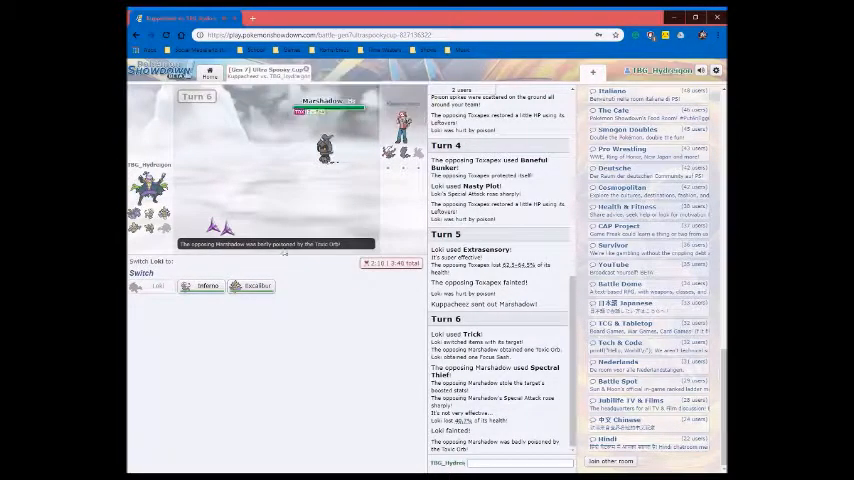
pyautogui.moveTo(254, 286)
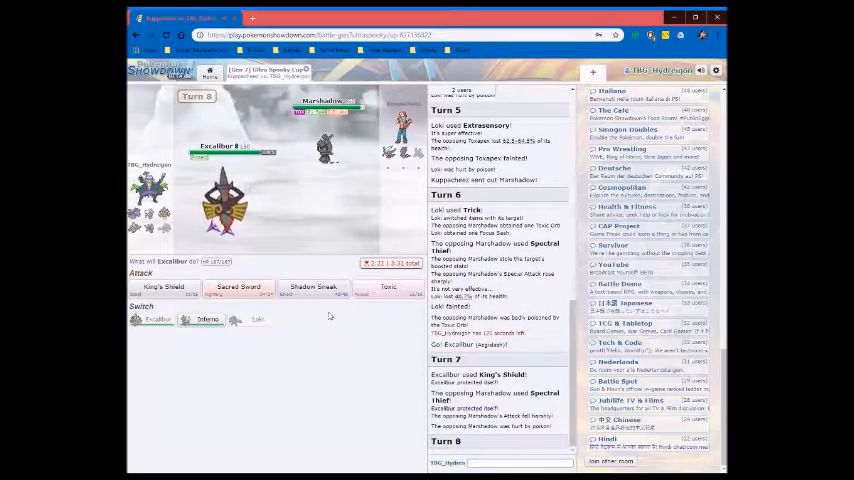
pyautogui.moveTo(388, 287)
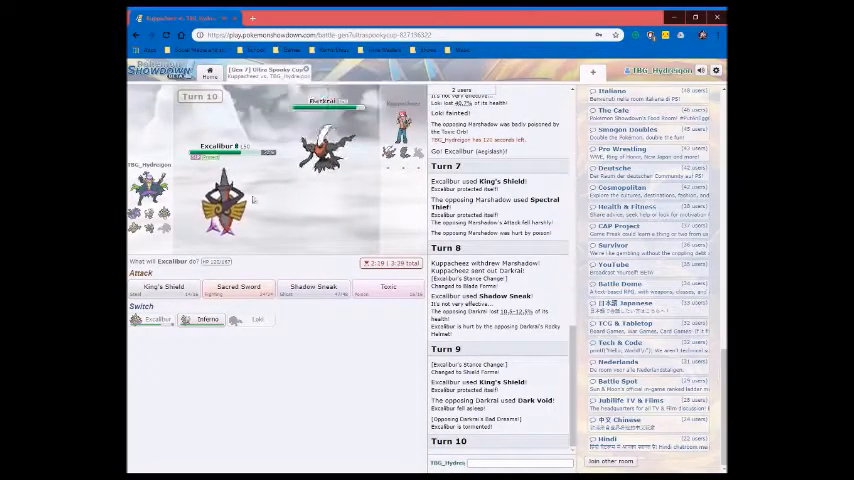
pyautogui.moveTo(163, 287)
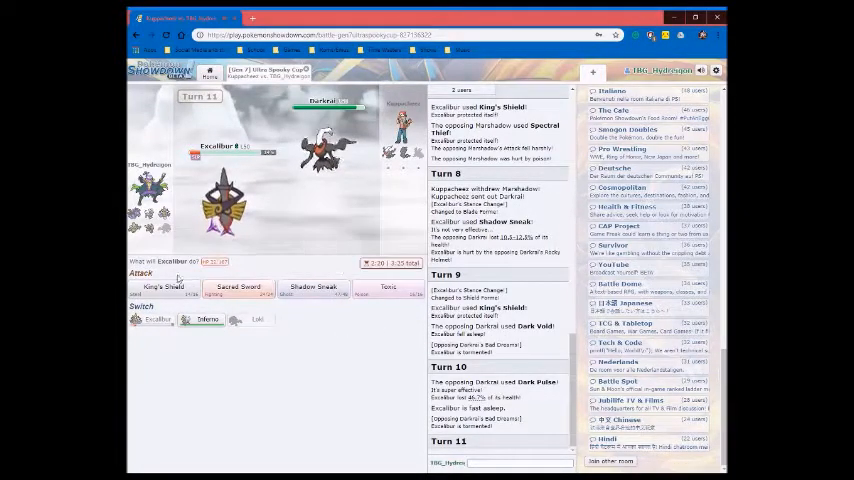
pyautogui.moveTo(388, 290)
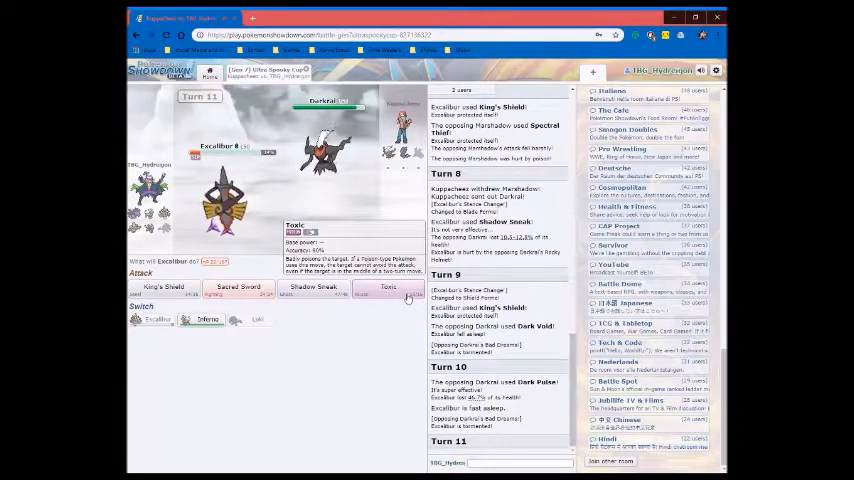
# Have Excalibur use Toxic to badly poison the opposing Darkrai
pyautogui.click(388, 287)
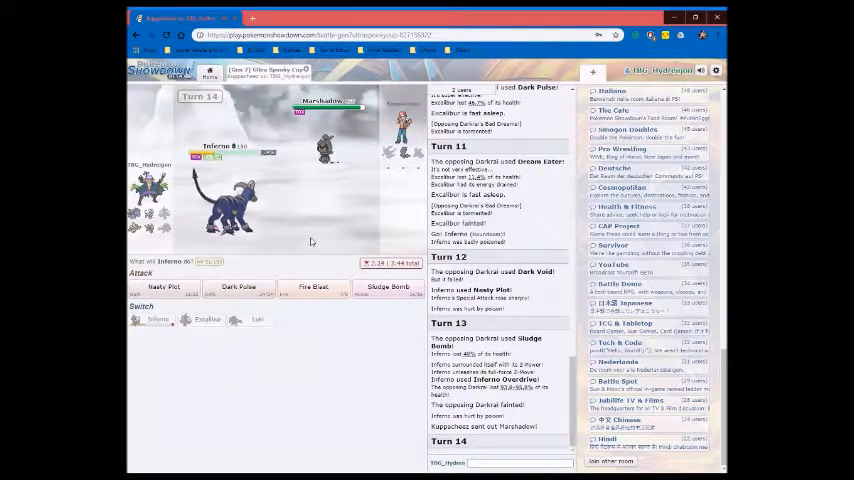
pyautogui.moveTo(238, 290)
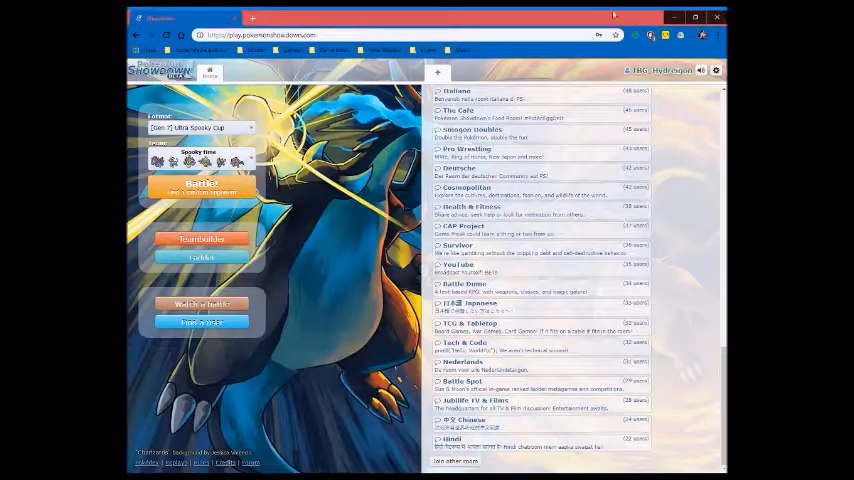
# Open the Spooky time team and scroll down to Reaper, Kat and Loki
pyautogui.click(201, 239)
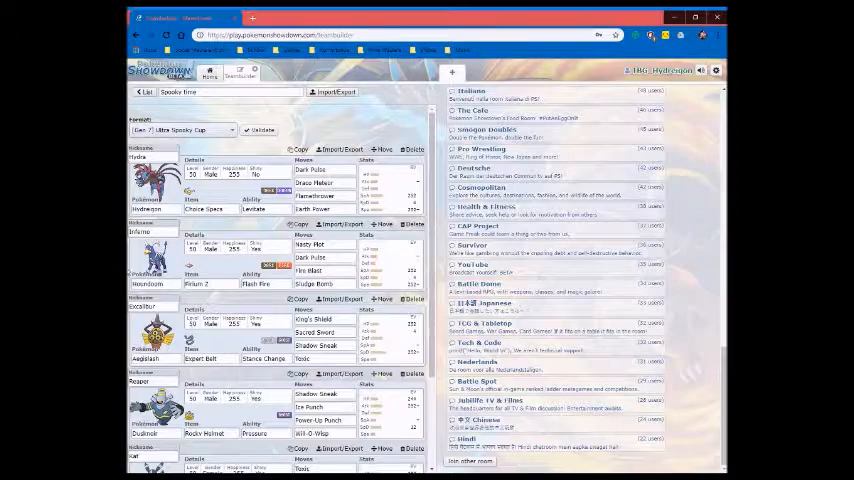
pyautogui.scroll(-3)
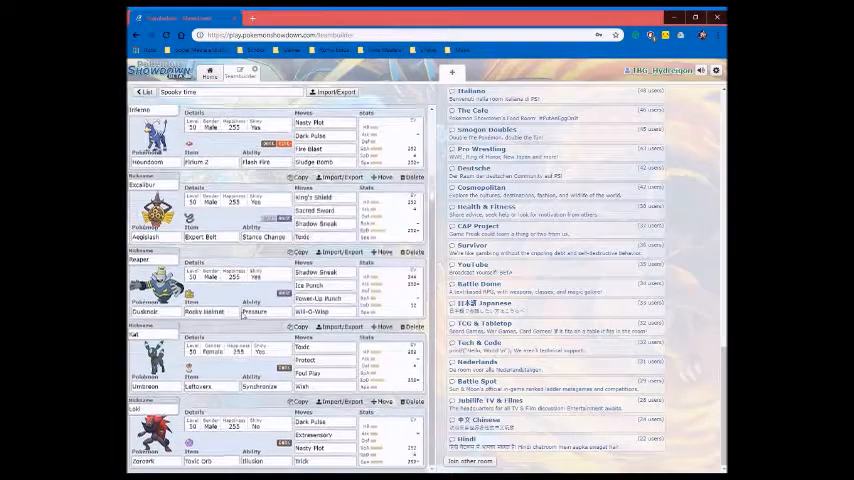